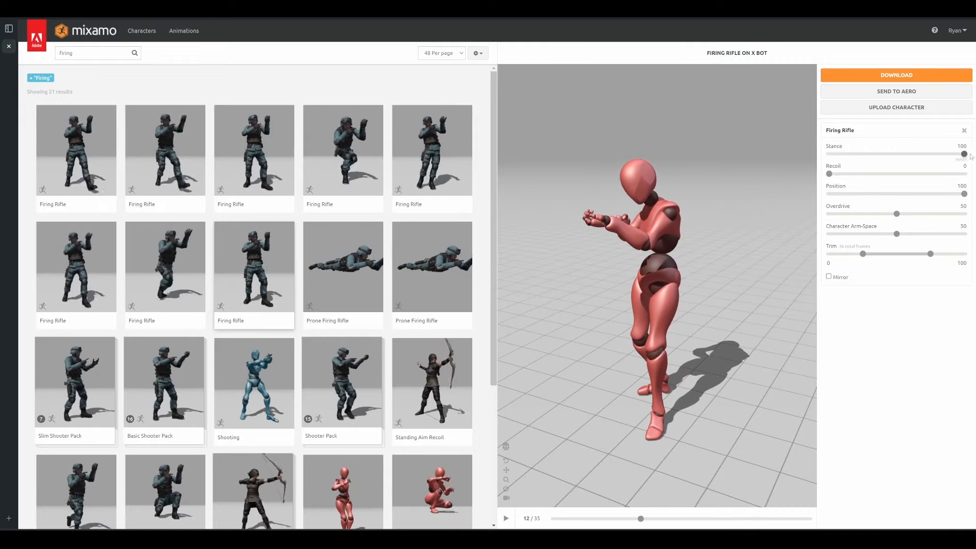
Preview Firing Rifle and download it as FBX Binary with skin at 30 fps
left_click(506, 518)
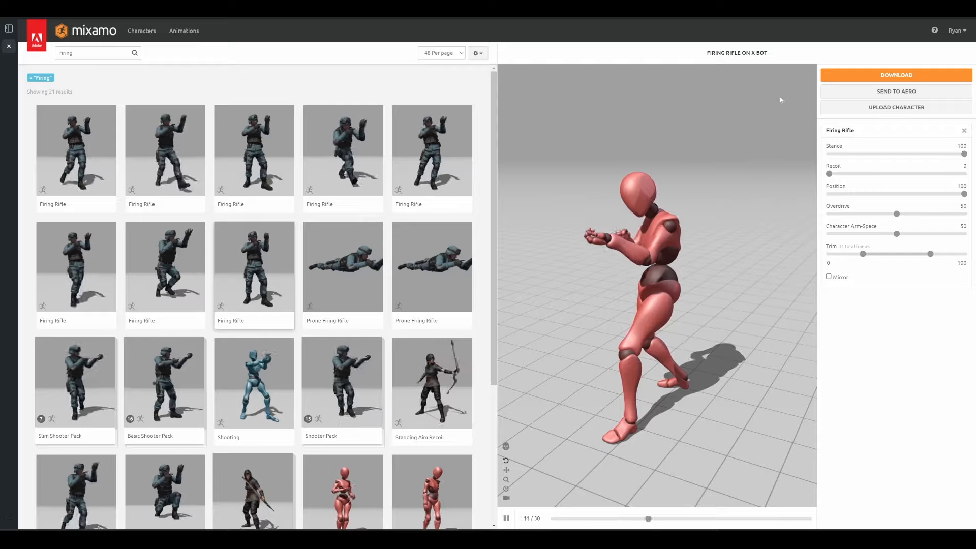
left_click(895, 75)
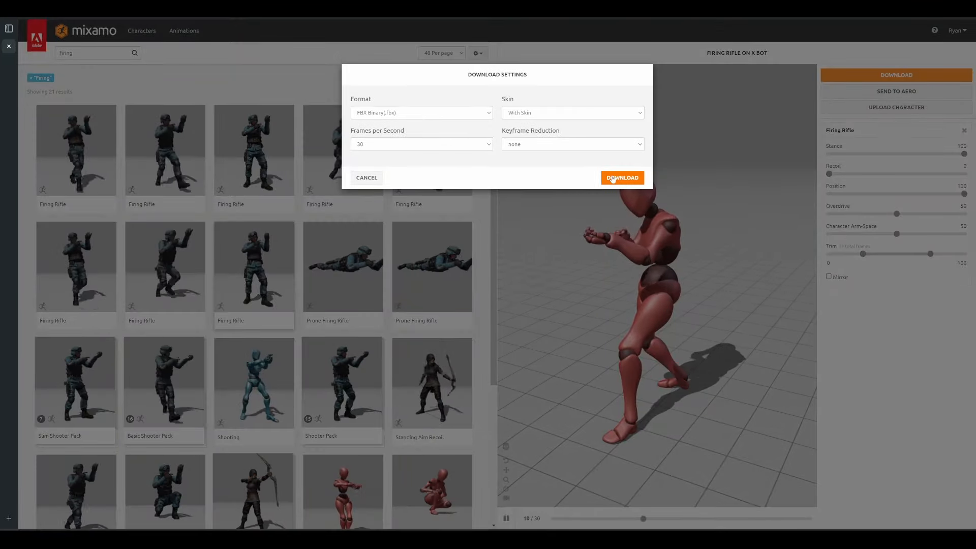
left_click(621, 178)
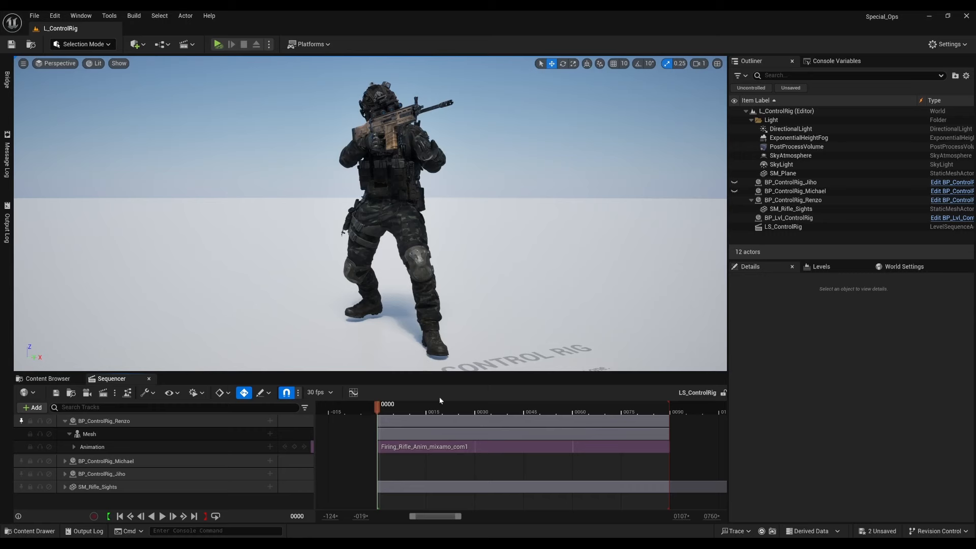
left_click(162, 515)
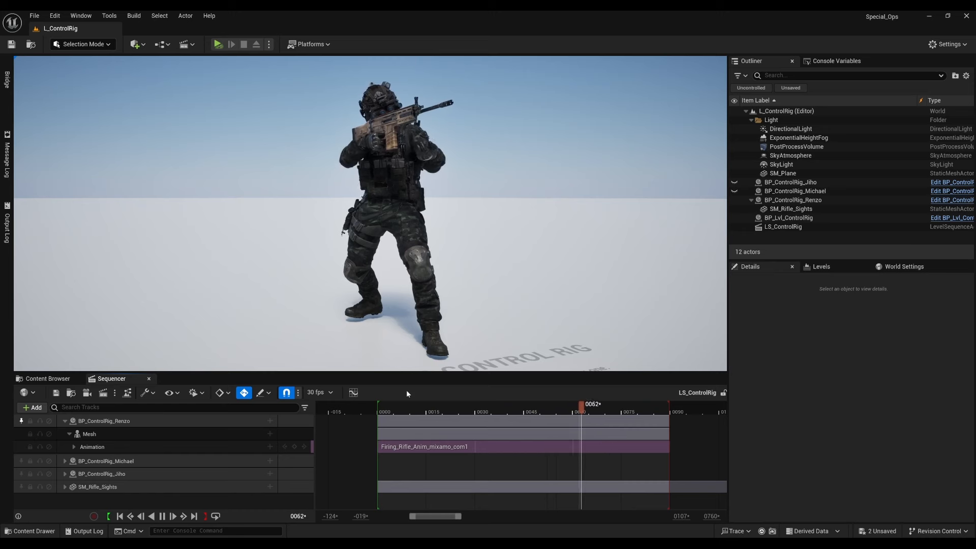
left_click(483, 404)
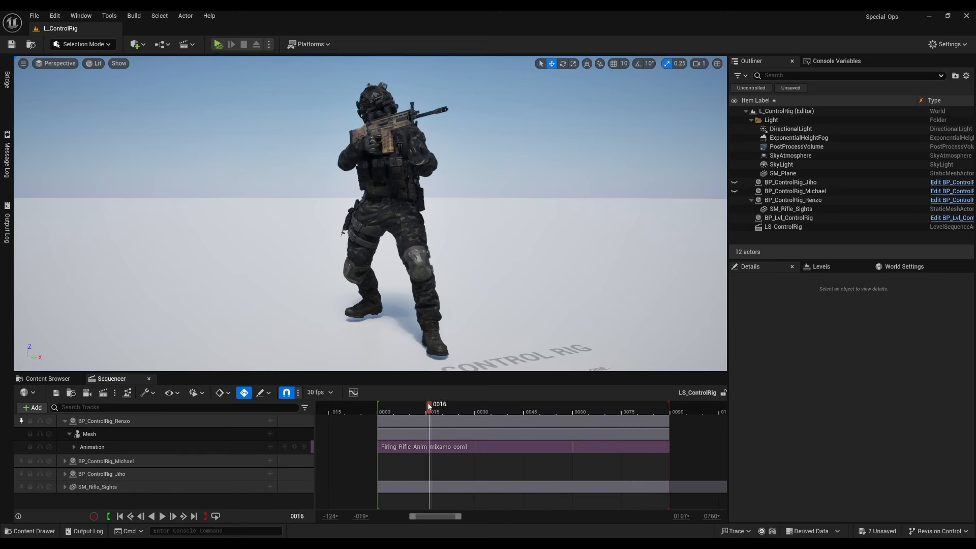
left_click(119, 516)
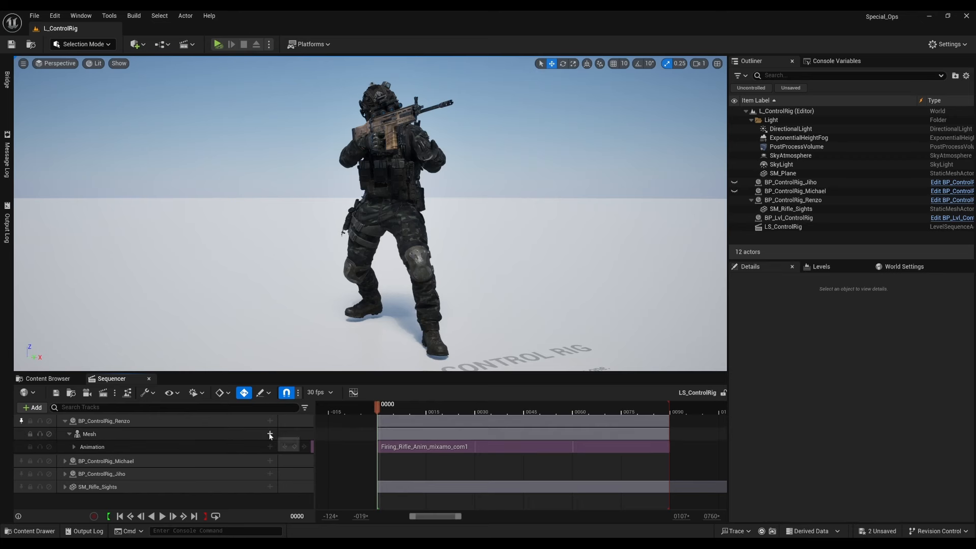
Add CR_SpecialOps as a layered Control Rig track on the soldier's Mesh track
left_click(269, 435)
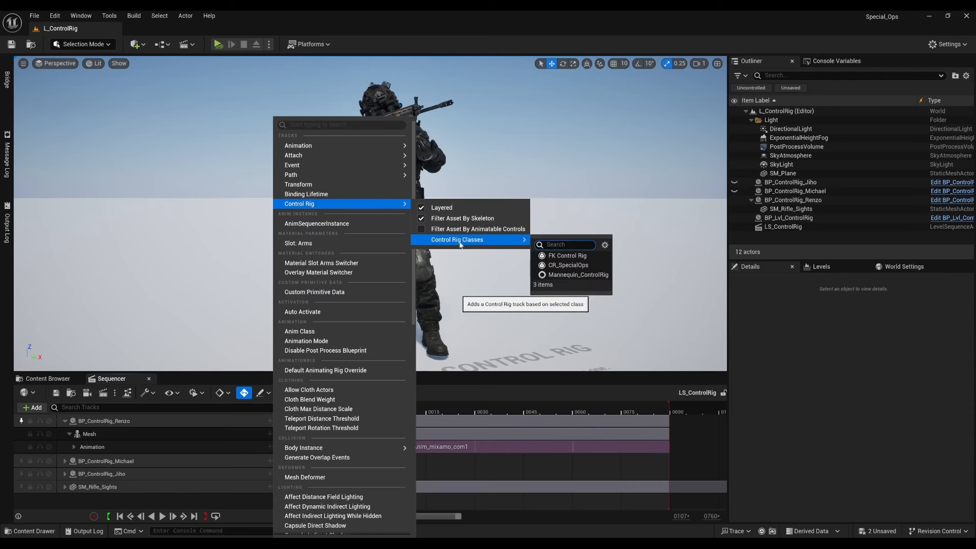
mouse_move(568, 265)
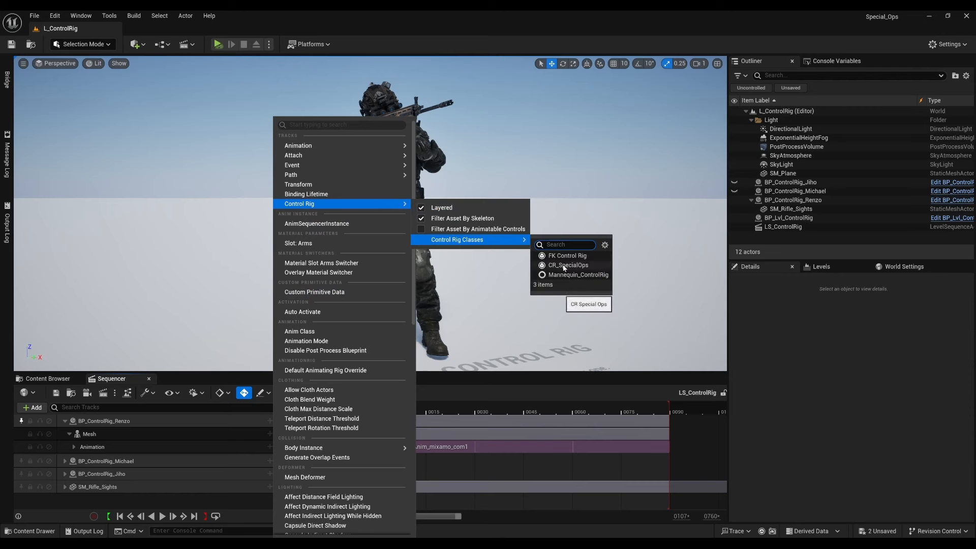
left_click(567, 265)
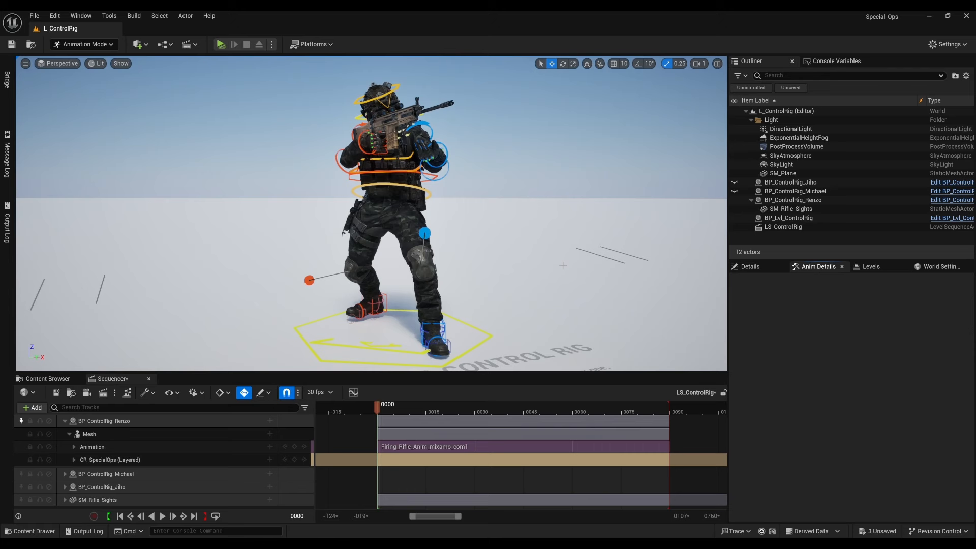
Lower body_ctrl to Location Z ≈ -42.57 for a kneeling crouch and play it back
left_click(75, 446)
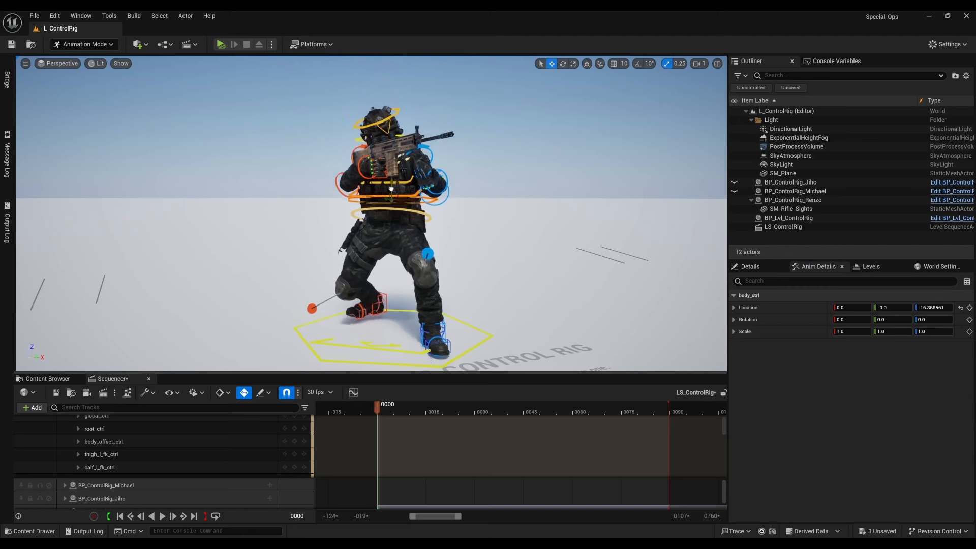
left_click_drag(389, 193, 389, 212)
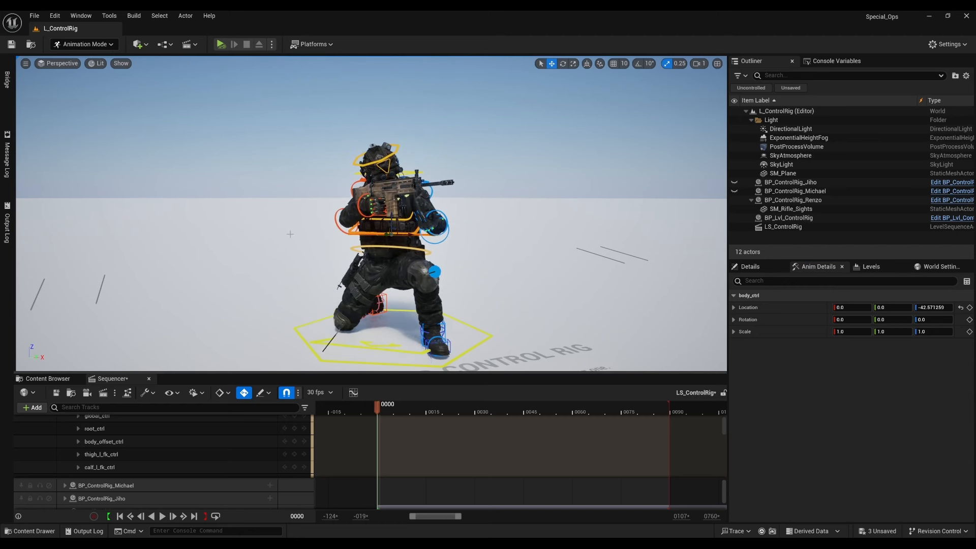
left_click(162, 516)
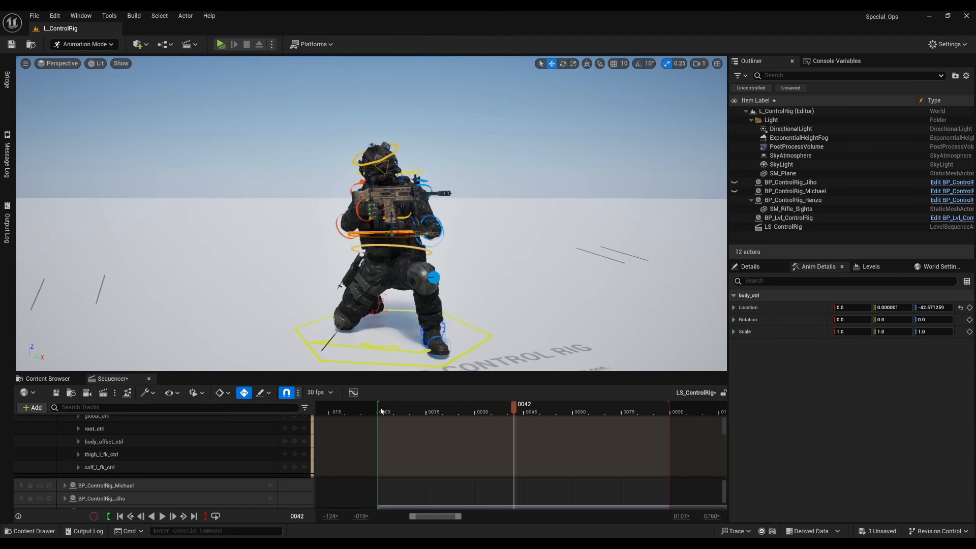
left_click(427, 411)
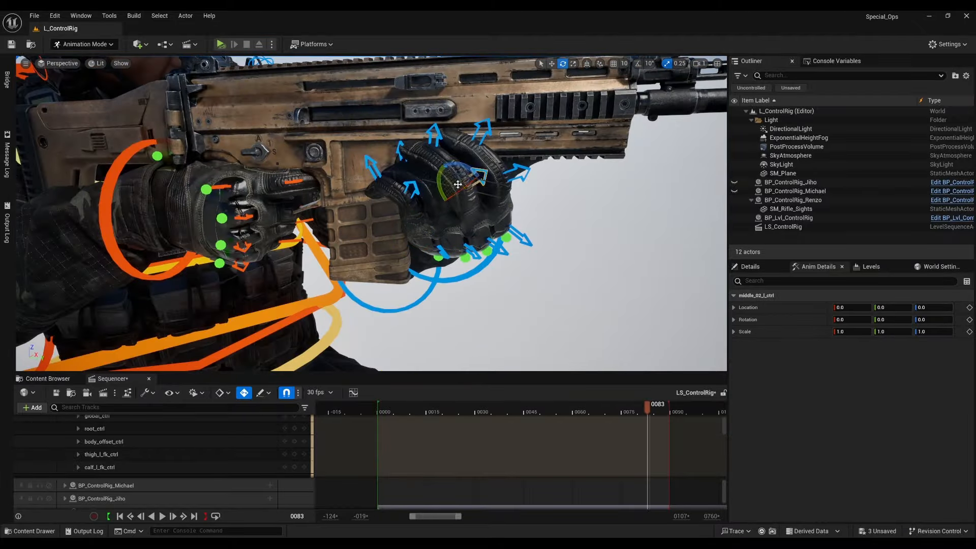
left_click(162, 516)
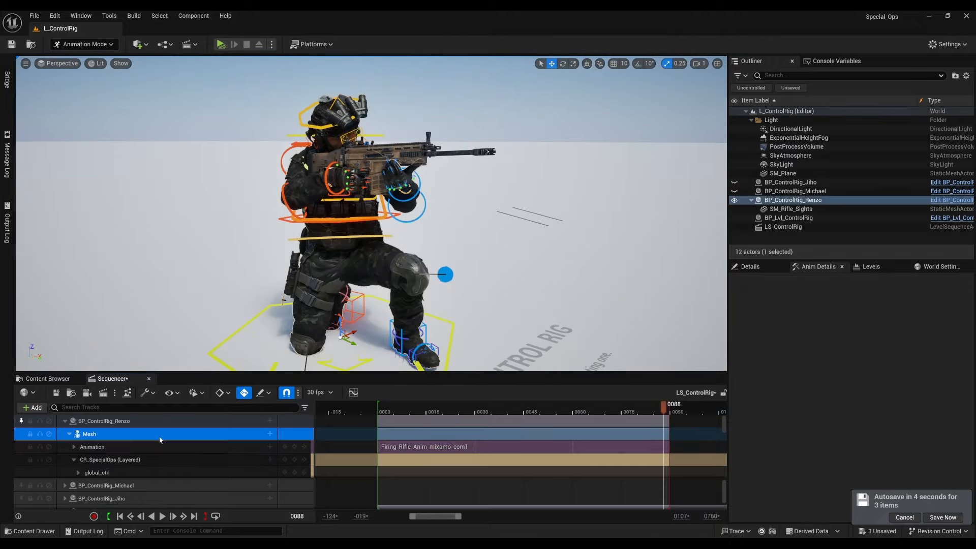
Bake the Mesh track into AS_LayeredTest in Special_Ops/Animations and export the sequence
right_click(159, 440)
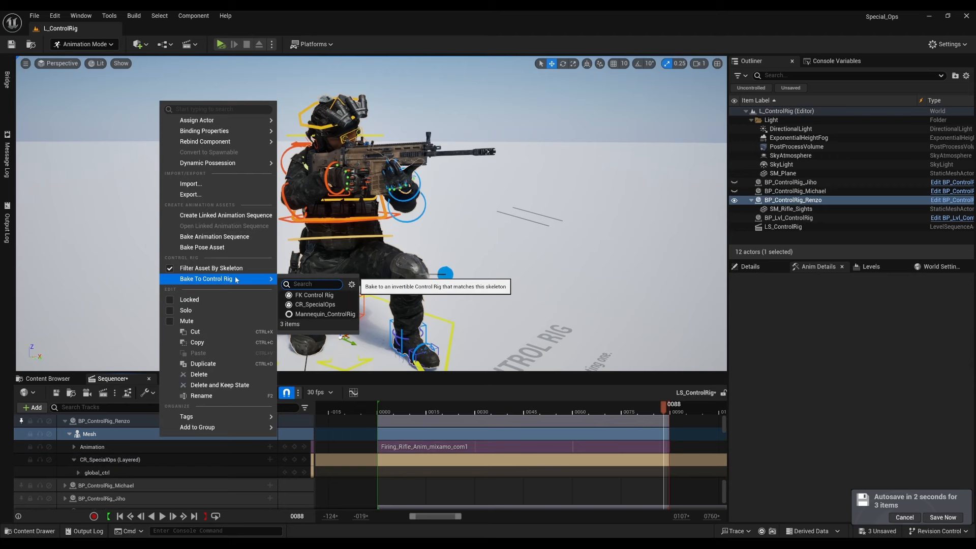
mouse_move(214, 237)
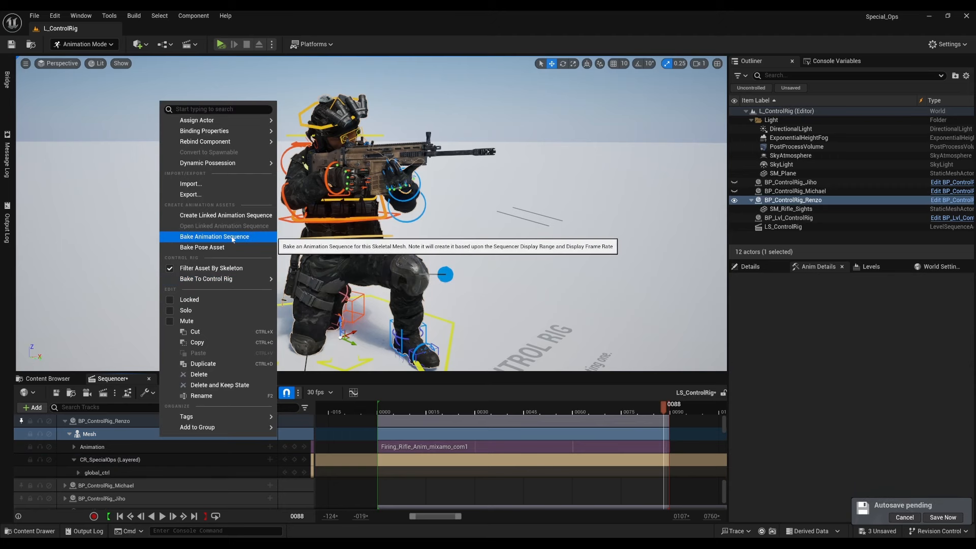
left_click(214, 236)
type("AS_LayeredTest")
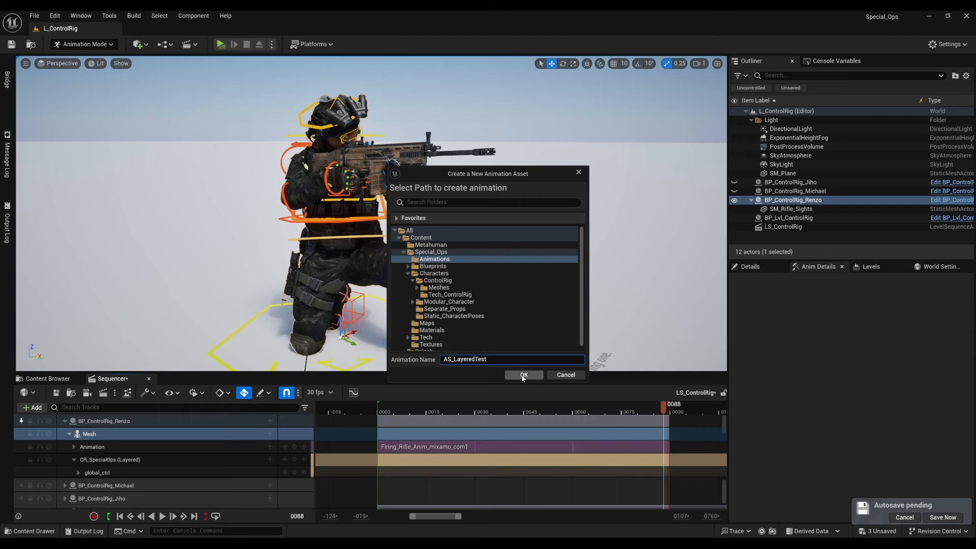
left_click(524, 375)
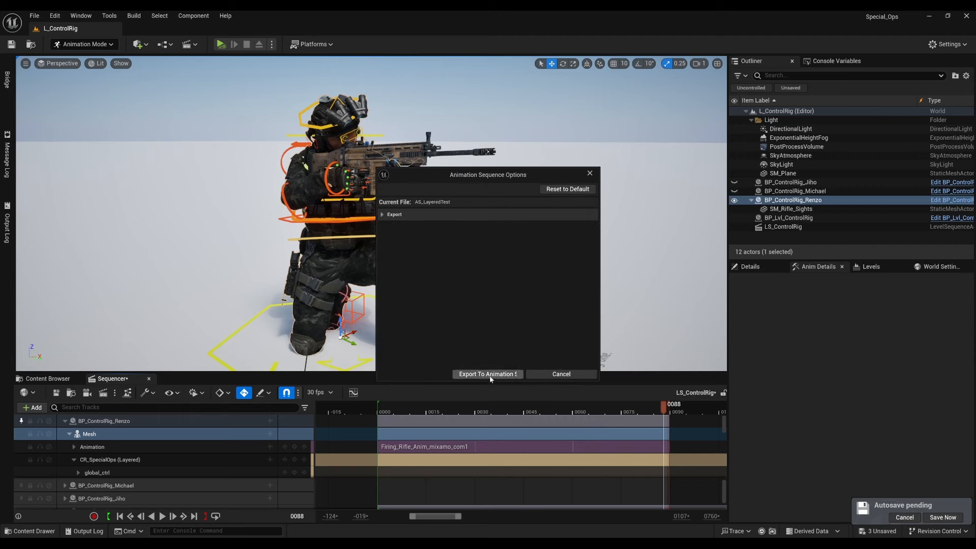
left_click(488, 374)
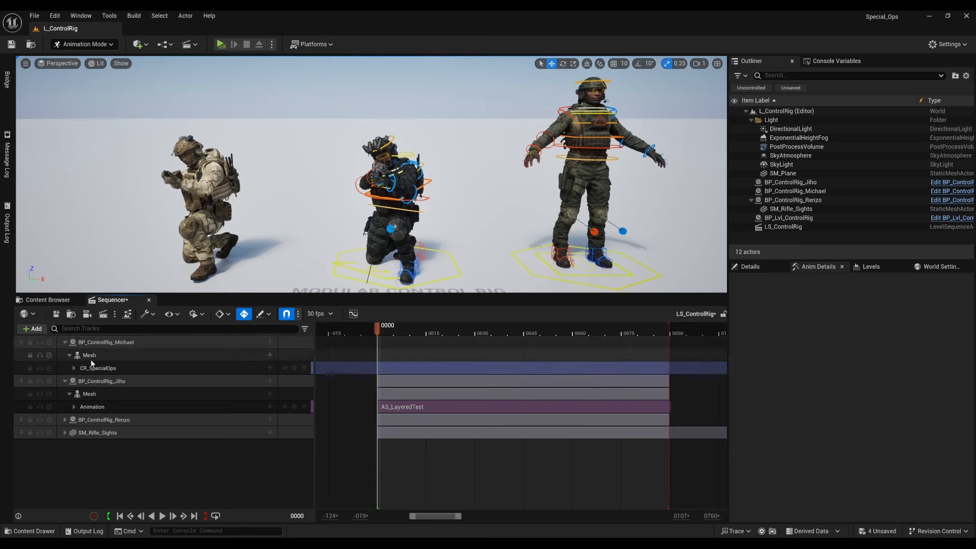
left_click(97, 368)
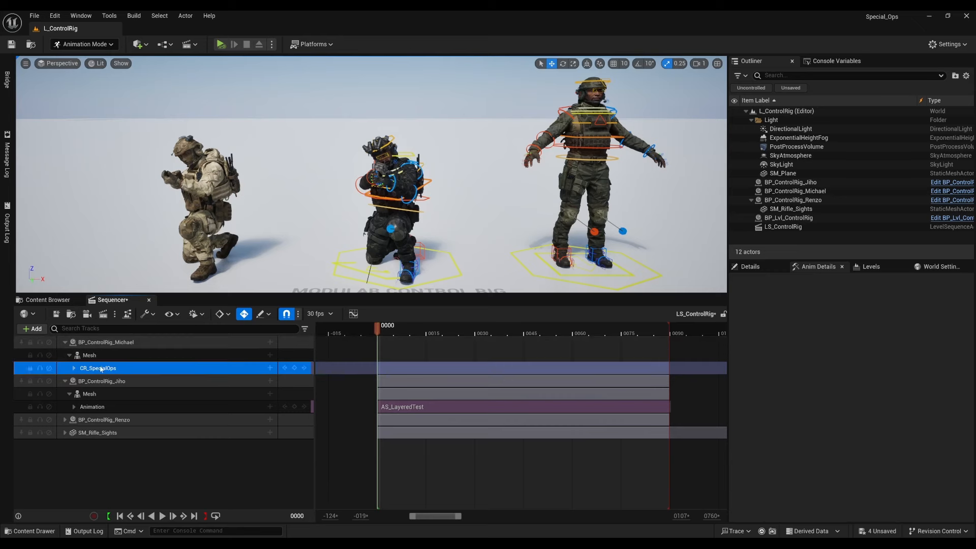